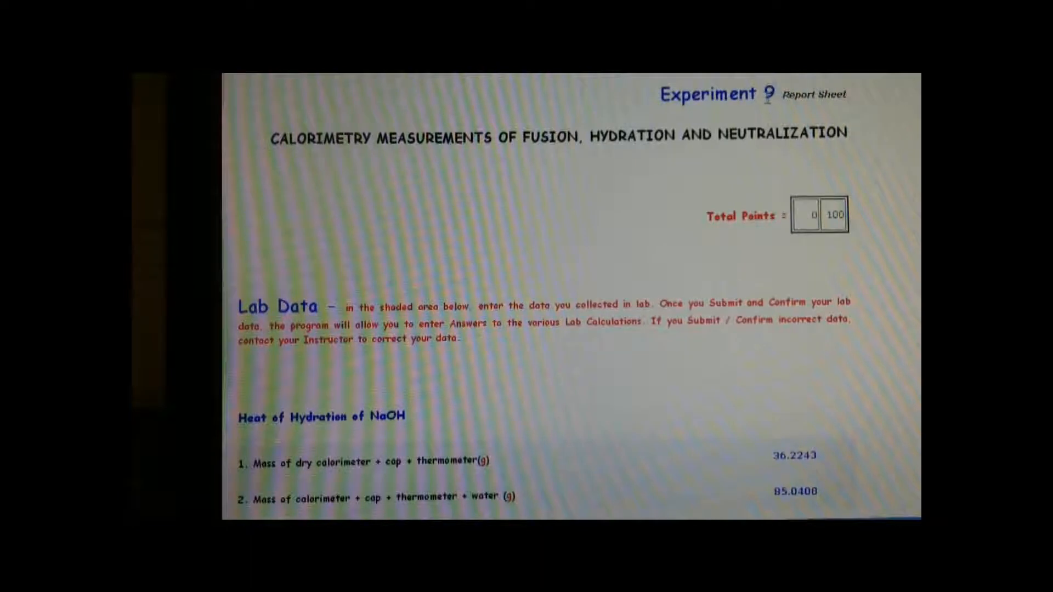
Review the copied lab data rows in the Excel sheet
{"action": "scroll", "scroll_direction": "down", "scroll_amount": 3}
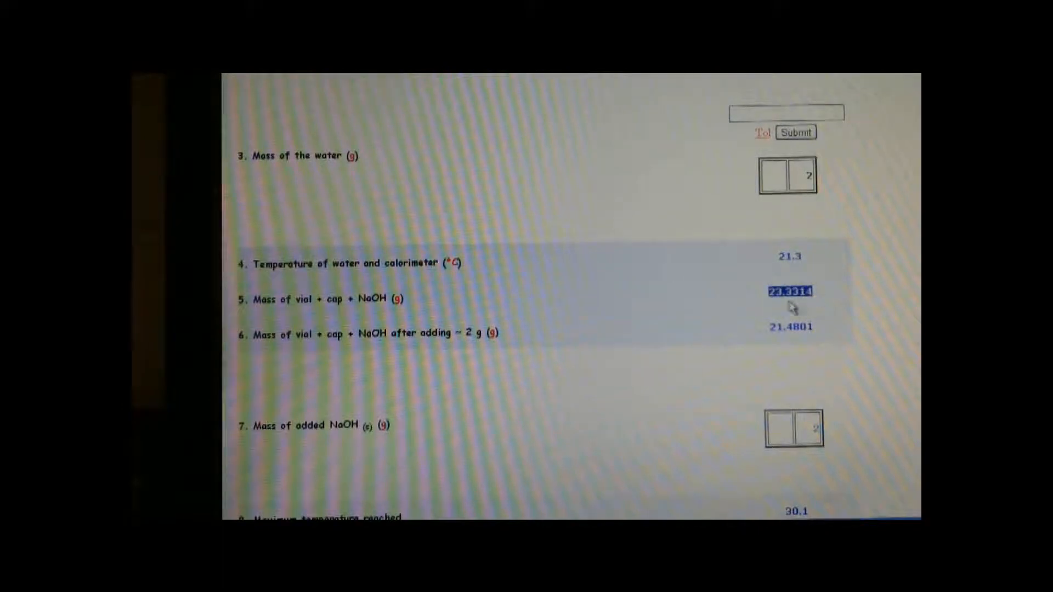
{"action": "mouse_move", "coordinate": [756, 308]}
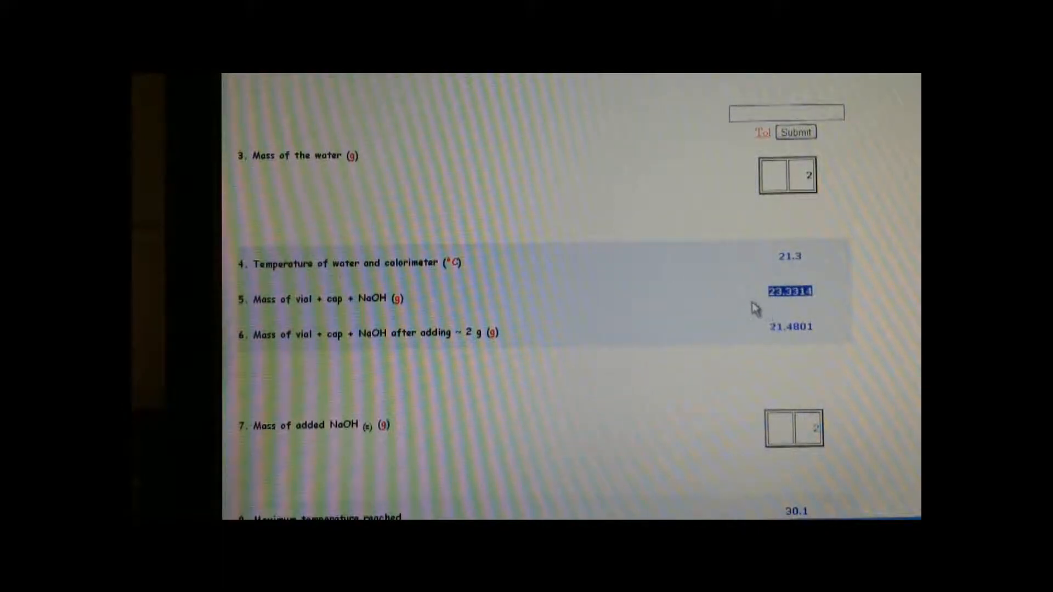
{"action": "left_click", "coordinate": [791, 327]}
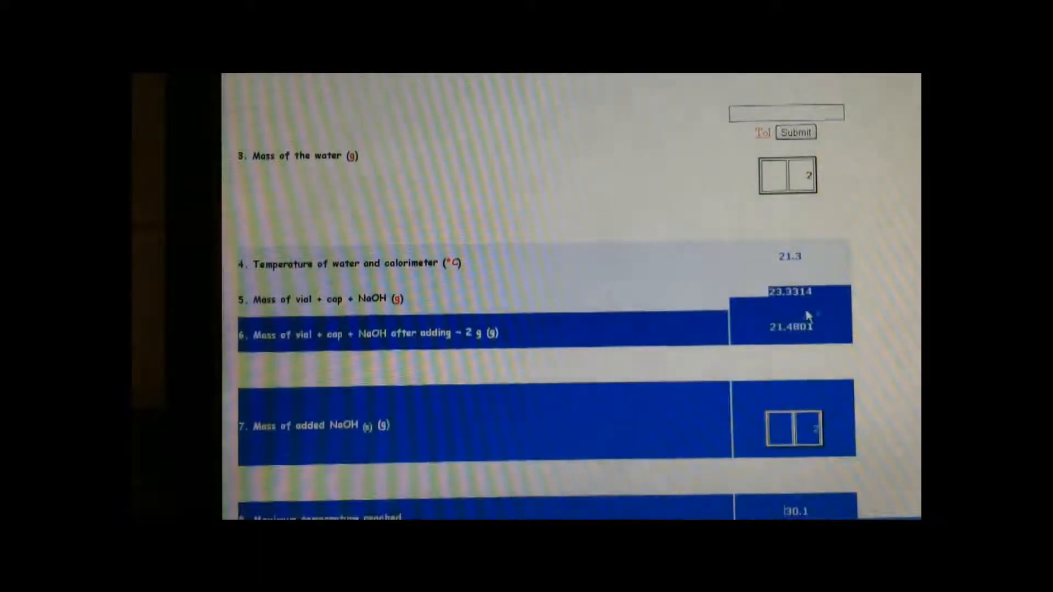
{"action": "scroll", "scroll_direction": "down", "scroll_amount": 3}
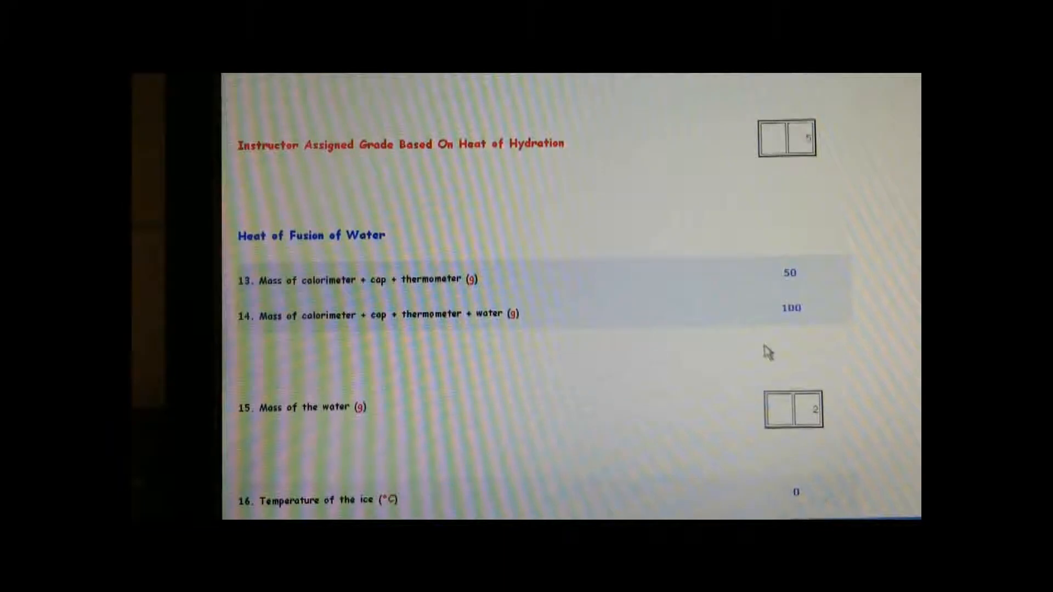
{"action": "scroll", "scroll_direction": "down", "scroll_amount": 3}
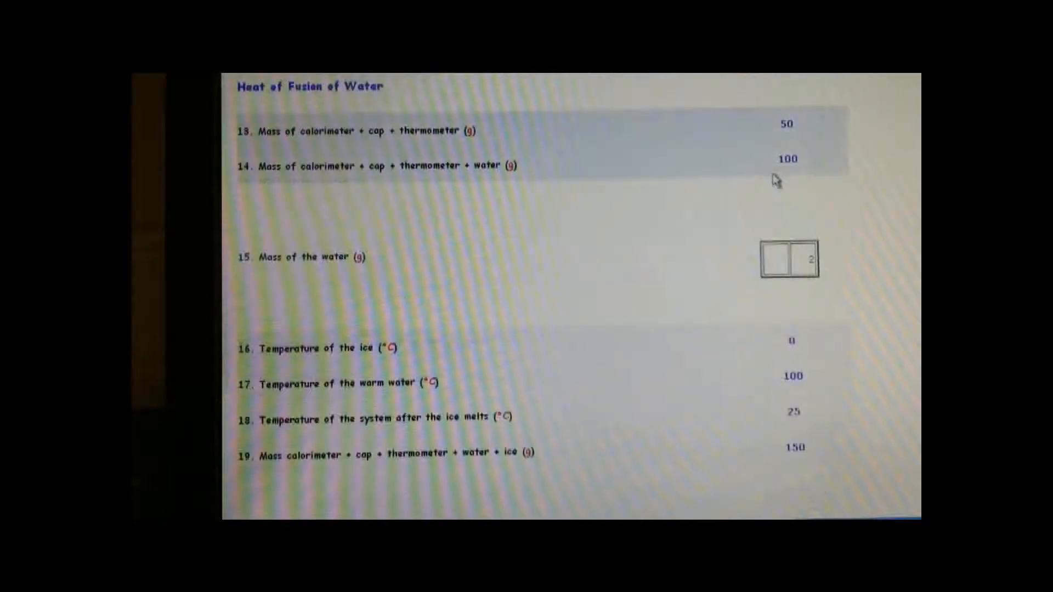
{"action": "scroll", "scroll_direction": "up", "scroll_amount": 3}
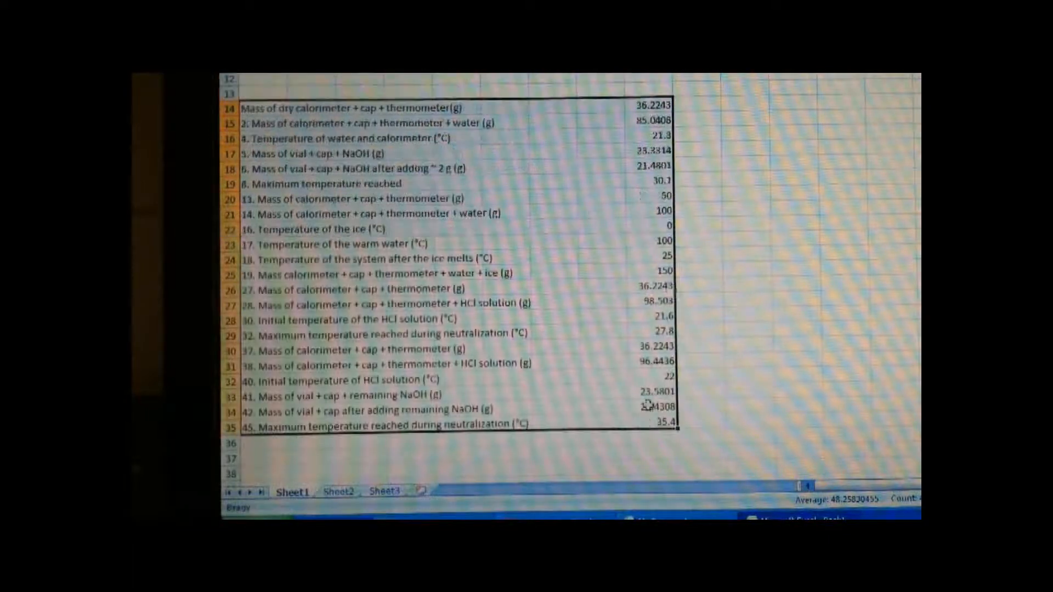
Begin the water-mass formula in H15 referencing =G15
{"action": "left_click", "coordinate": [695, 135]}
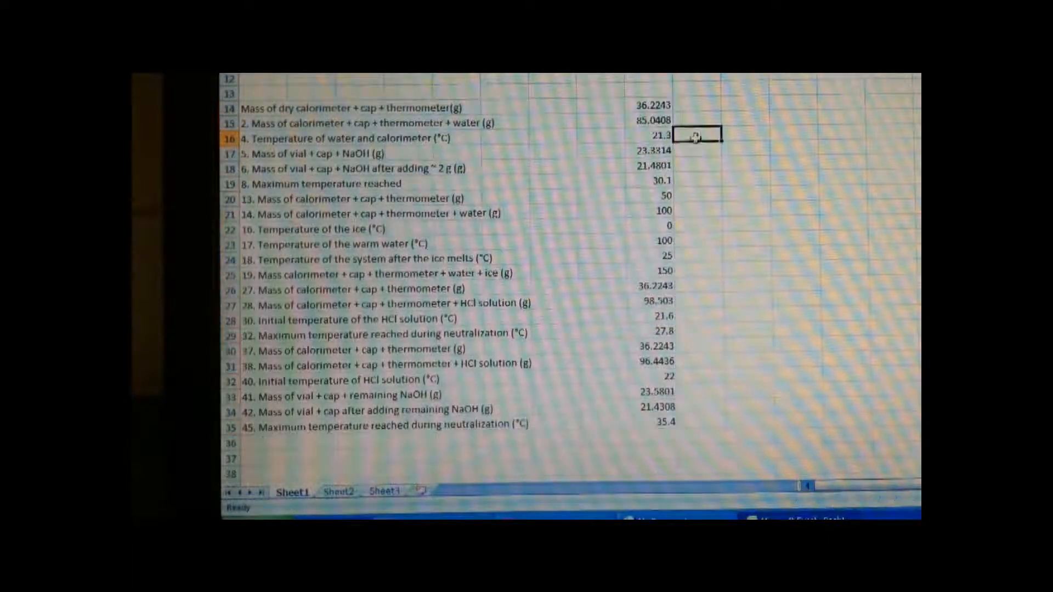
{"action": "left_click", "coordinate": [695, 105]}
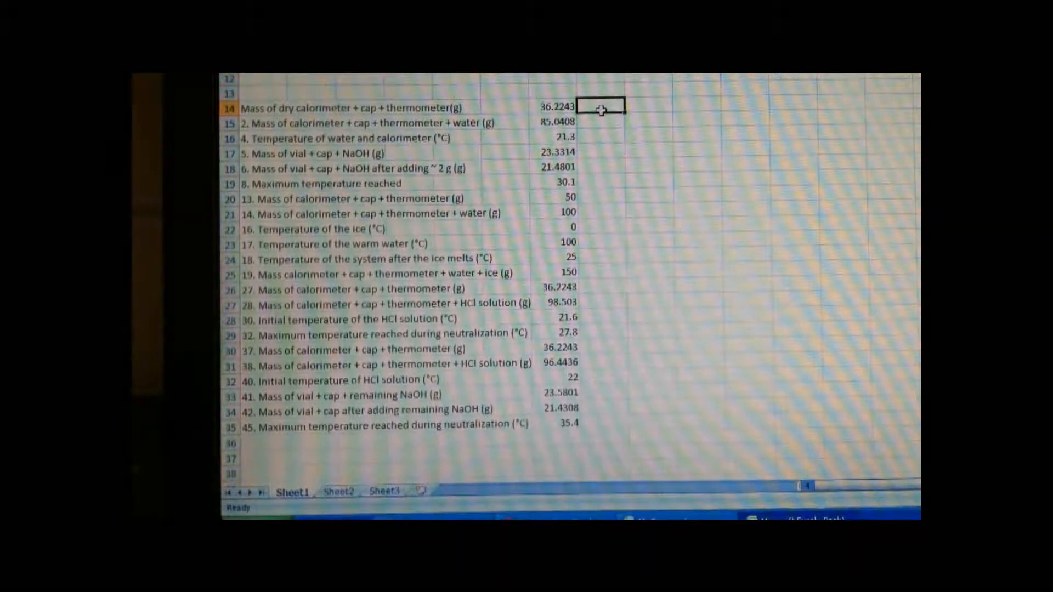
{"action": "left_click", "coordinate": [602, 123]}
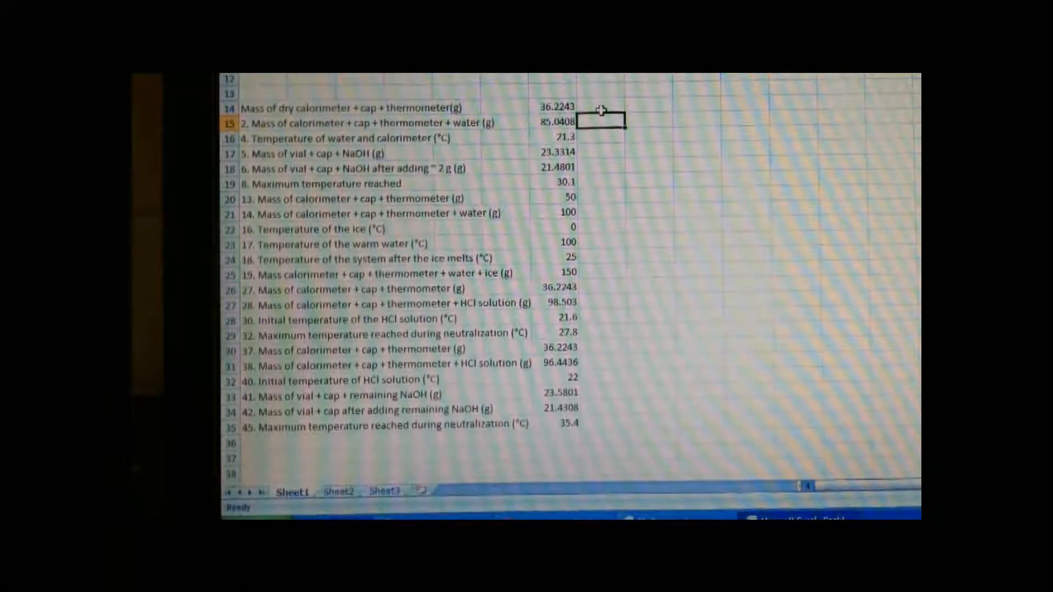
{"action": "type", "text": "=G15"}
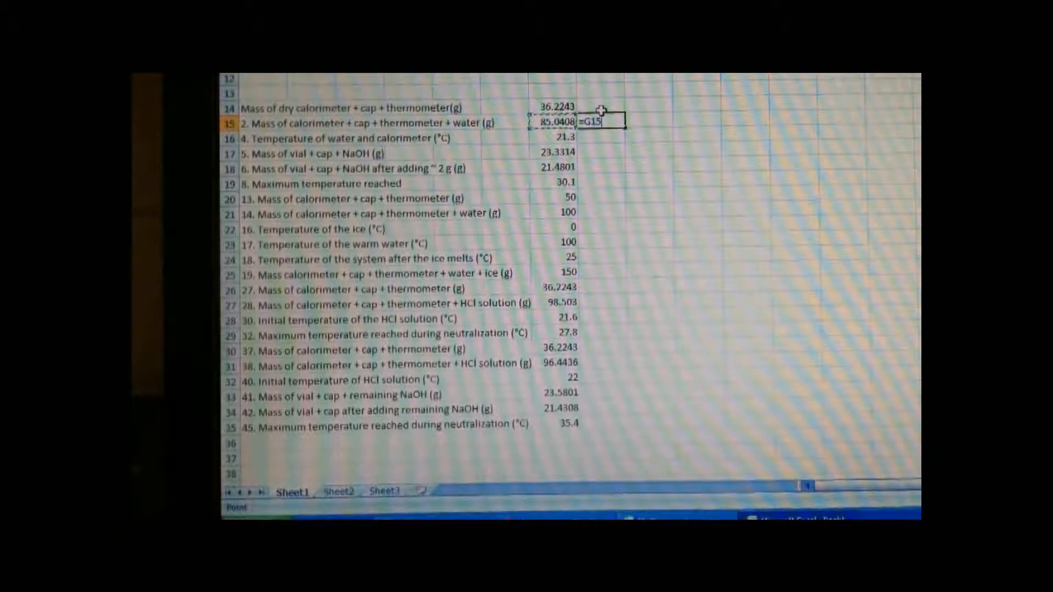
{"action": "key", "text": "Return"}
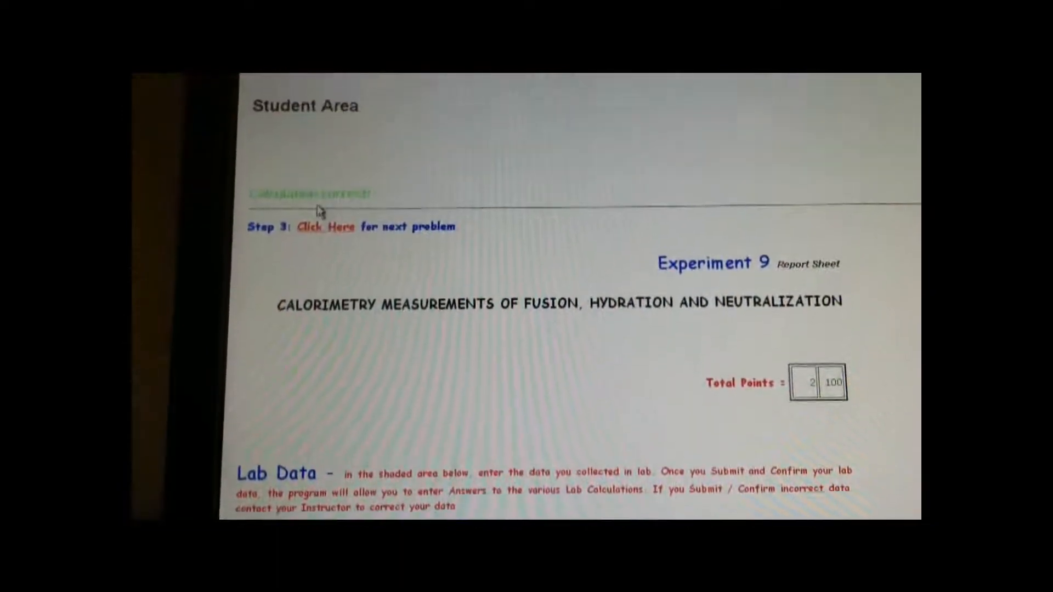
Enter 1.851 g as the mass of added NaOH for item 7
{"action": "scroll", "scroll_direction": "down", "scroll_amount": 3}
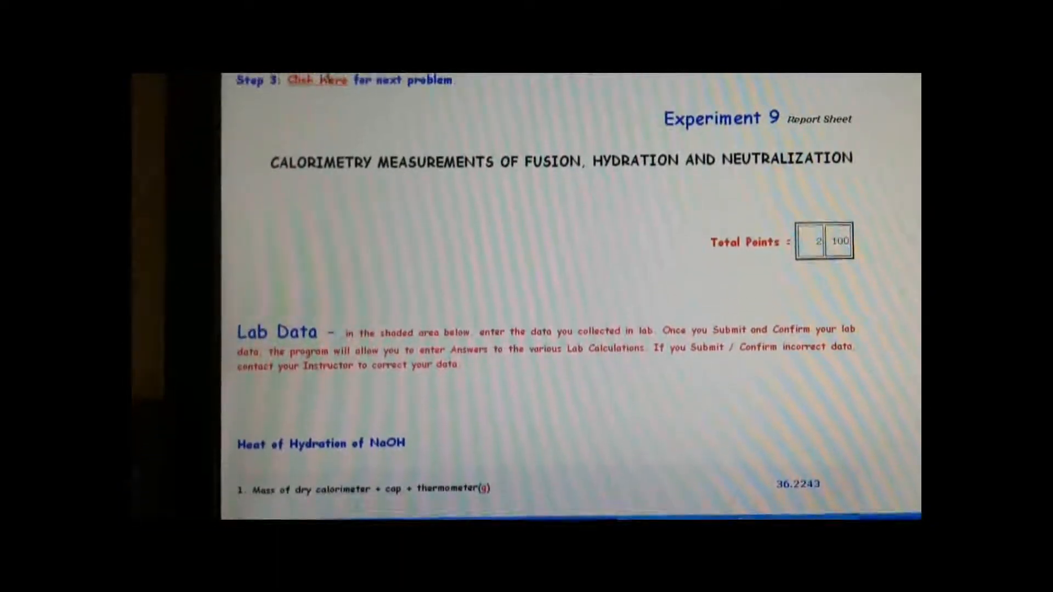
{"action": "scroll", "scroll_direction": "down", "scroll_amount": 3}
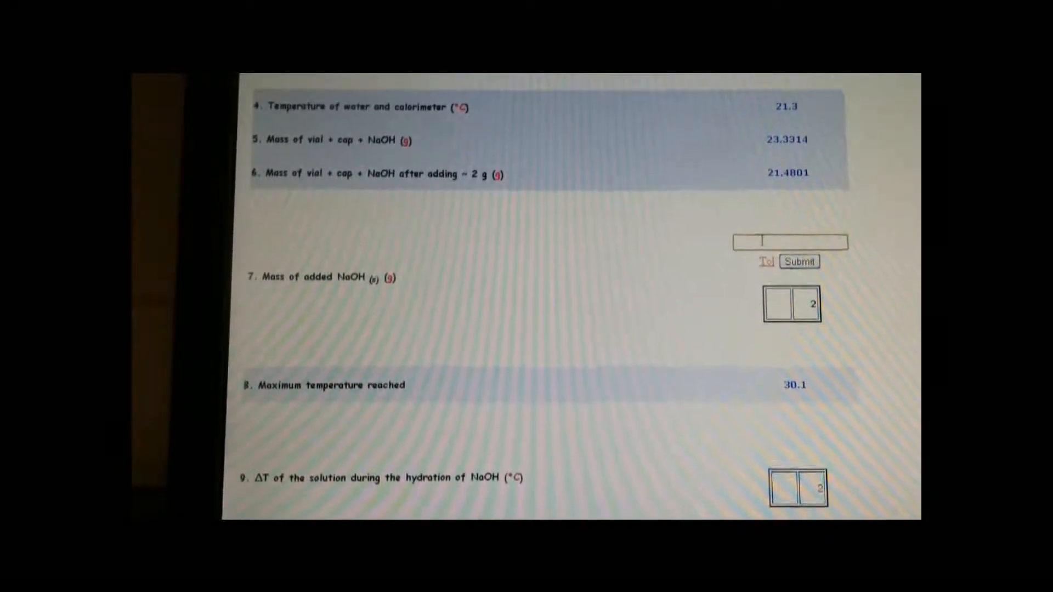
{"action": "scroll", "scroll_direction": "down", "scroll_amount": 3}
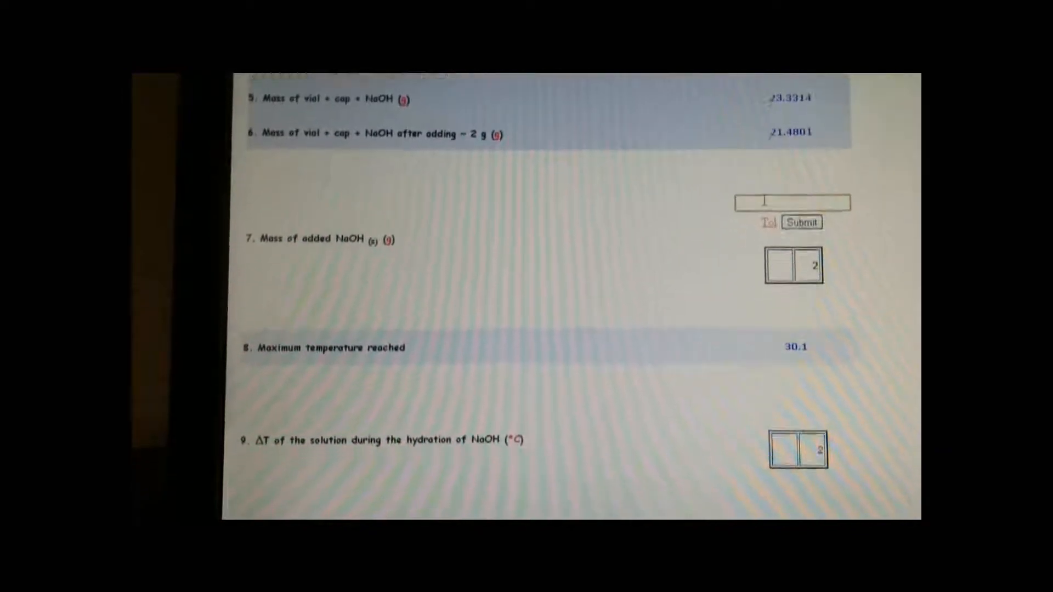
{"action": "type", "text": "1.851"}
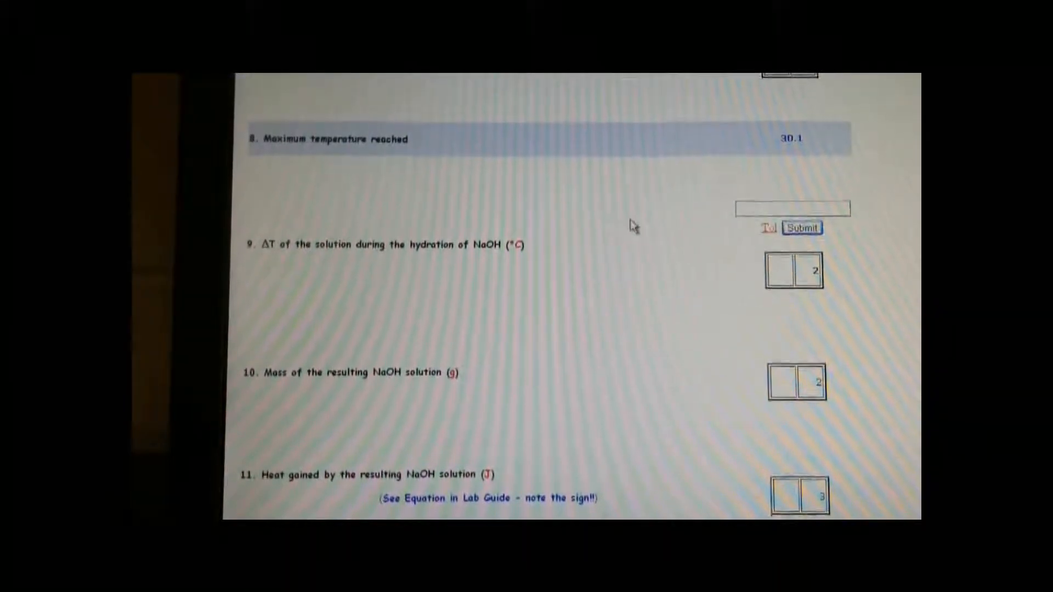
{"action": "scroll", "scroll_direction": "up", "scroll_amount": 3}
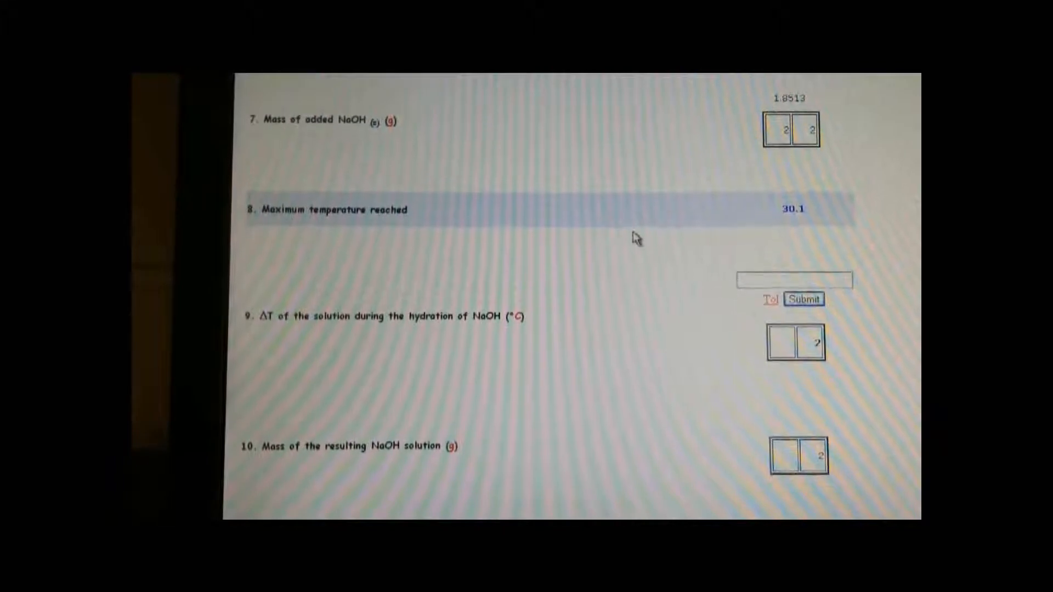
{"action": "scroll", "scroll_direction": "up", "scroll_amount": 3}
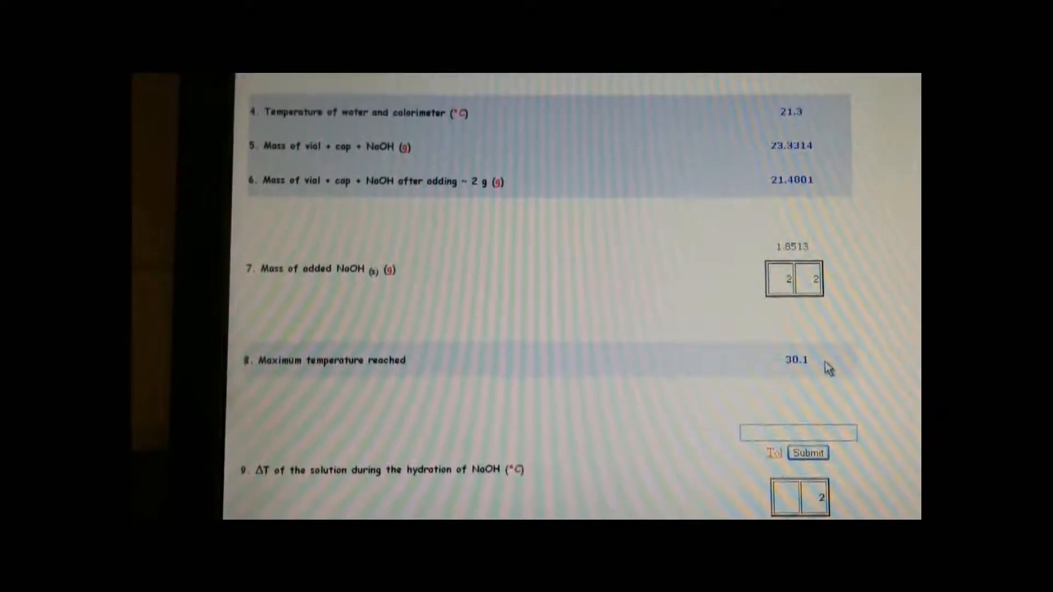
{"action": "scroll", "scroll_direction": "up", "scroll_amount": 3}
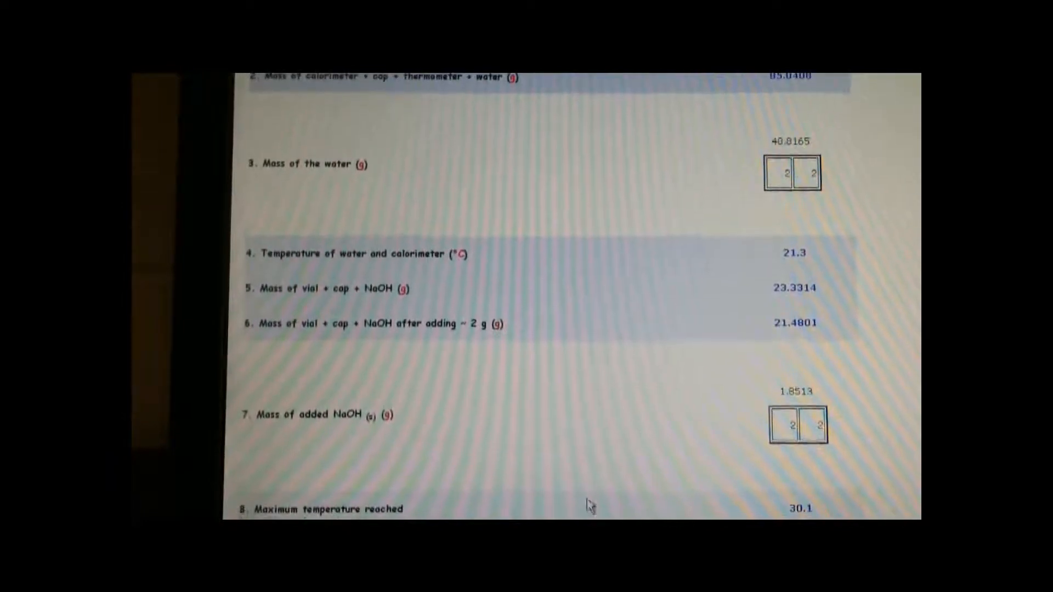
{"action": "scroll", "scroll_direction": "down", "scroll_amount": 3}
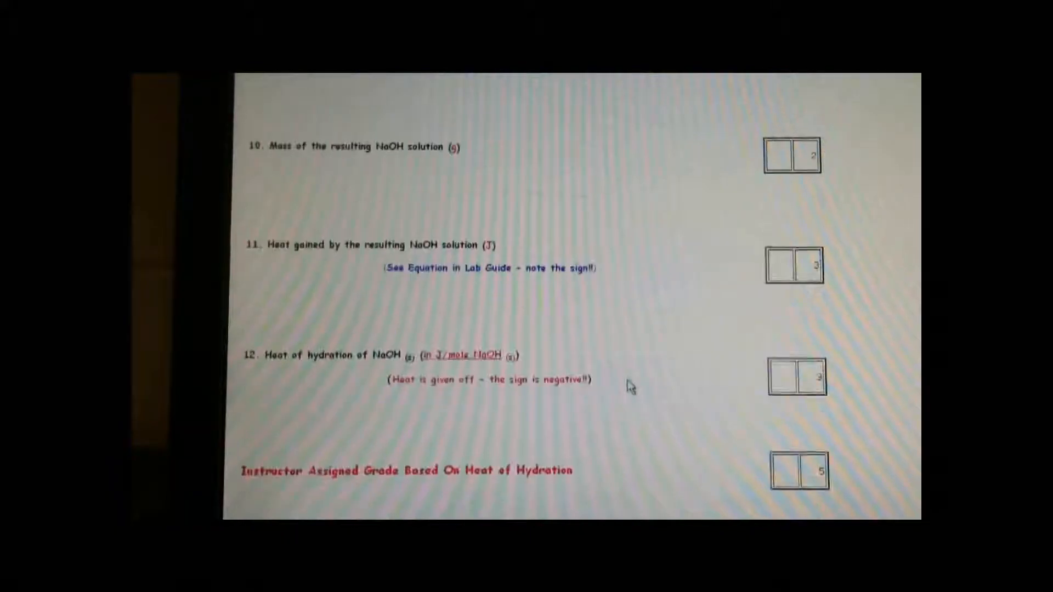
{"action": "scroll", "scroll_direction": "up", "scroll_amount": 3}
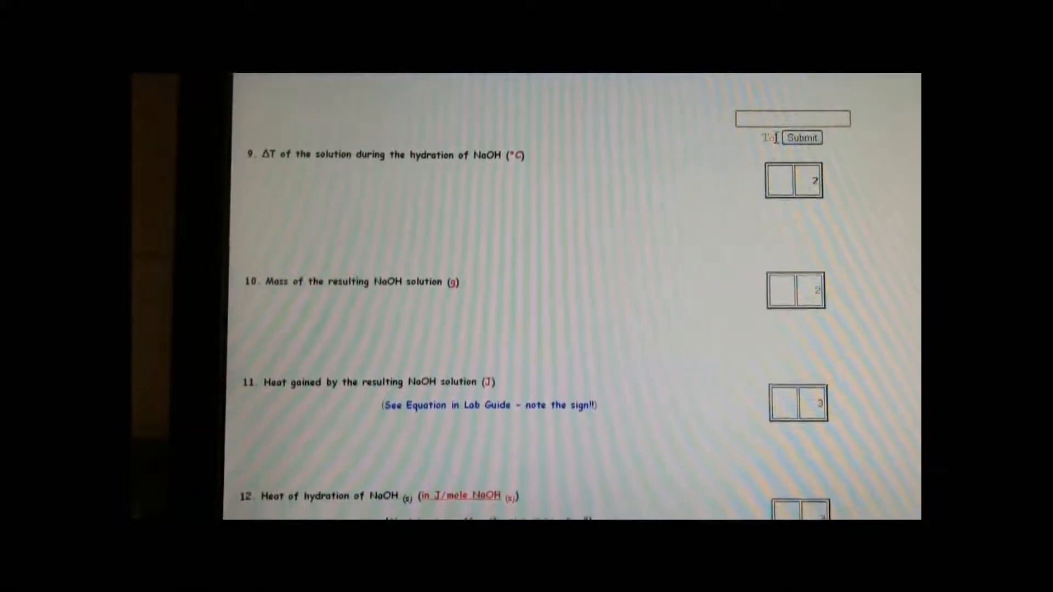
{"action": "left_click", "coordinate": [800, 137]}
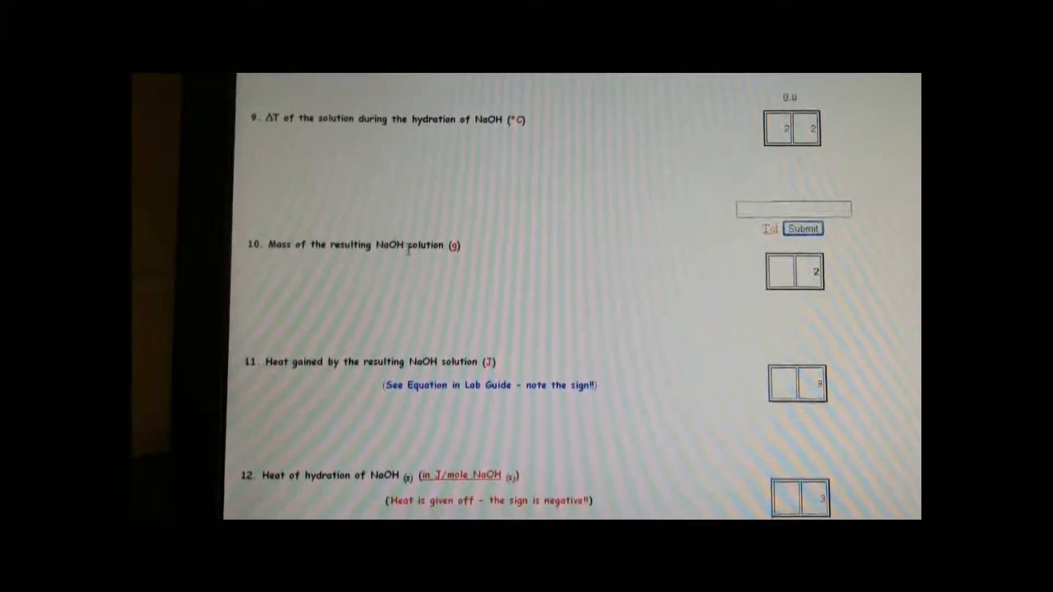
Review questions 9–10 and enter 50 for the report item
{"action": "scroll", "scroll_direction": "up", "scroll_amount": 3}
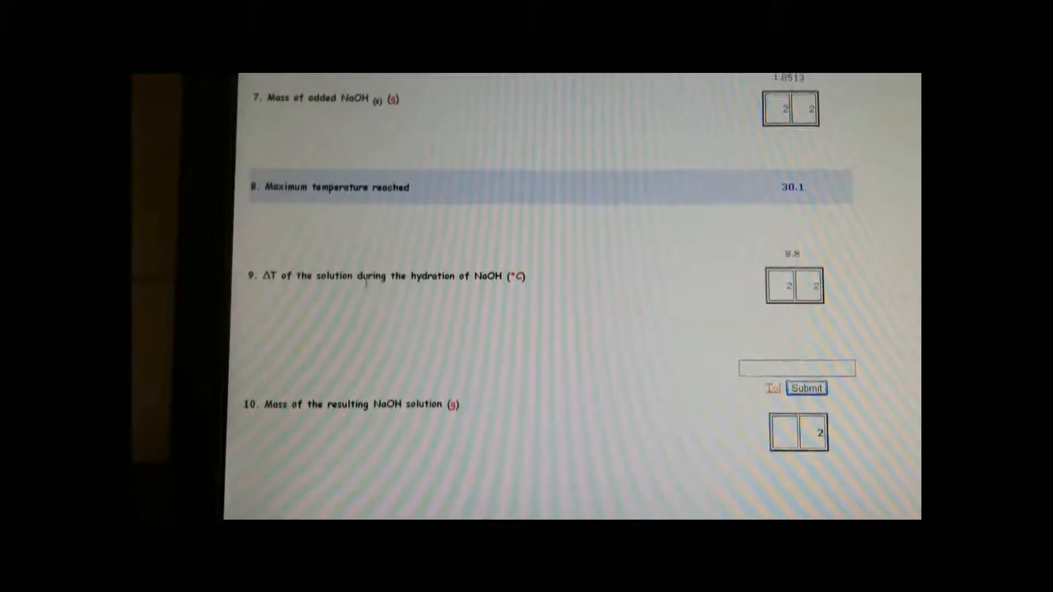
{"action": "scroll", "scroll_direction": "up", "scroll_amount": 3}
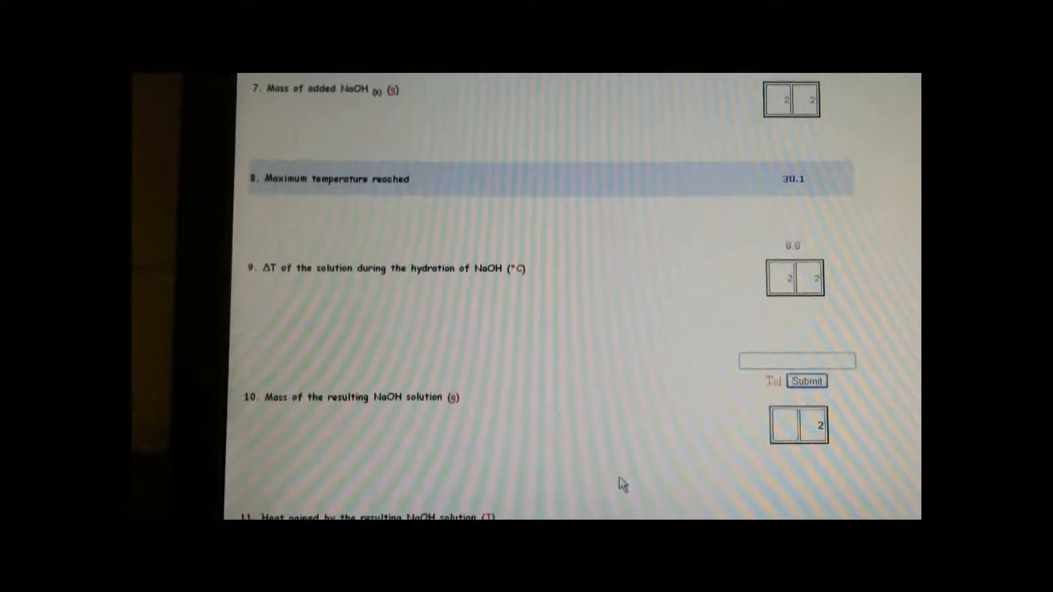
{"action": "type", "text": "50"}
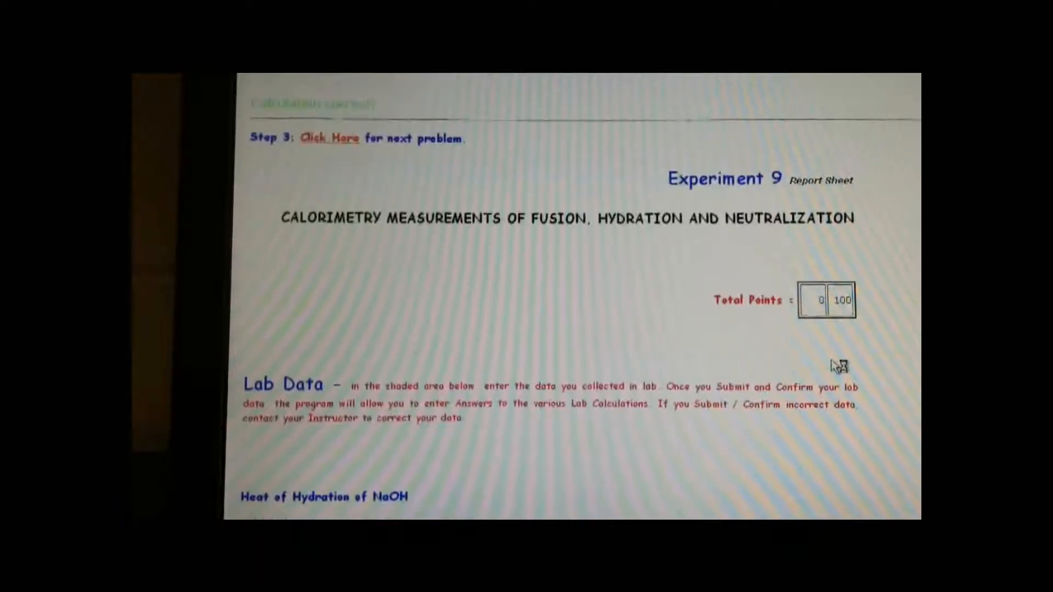
Move down the report before switching to the Excel lab-data workbook
{"action": "scroll", "scroll_direction": "down", "scroll_amount": 3}
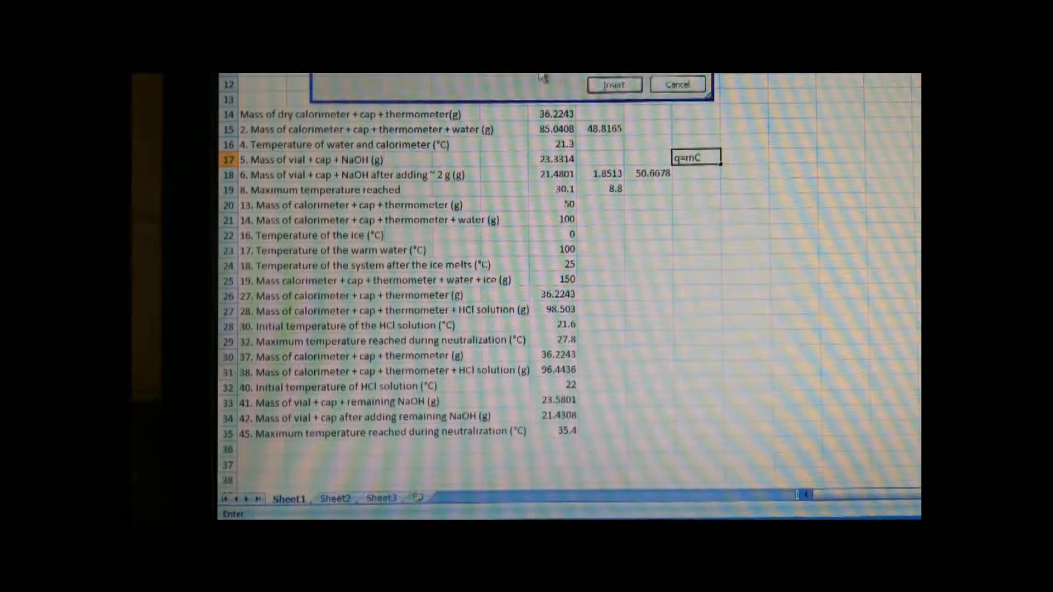
{"action": "left_click", "coordinate": [613, 84]}
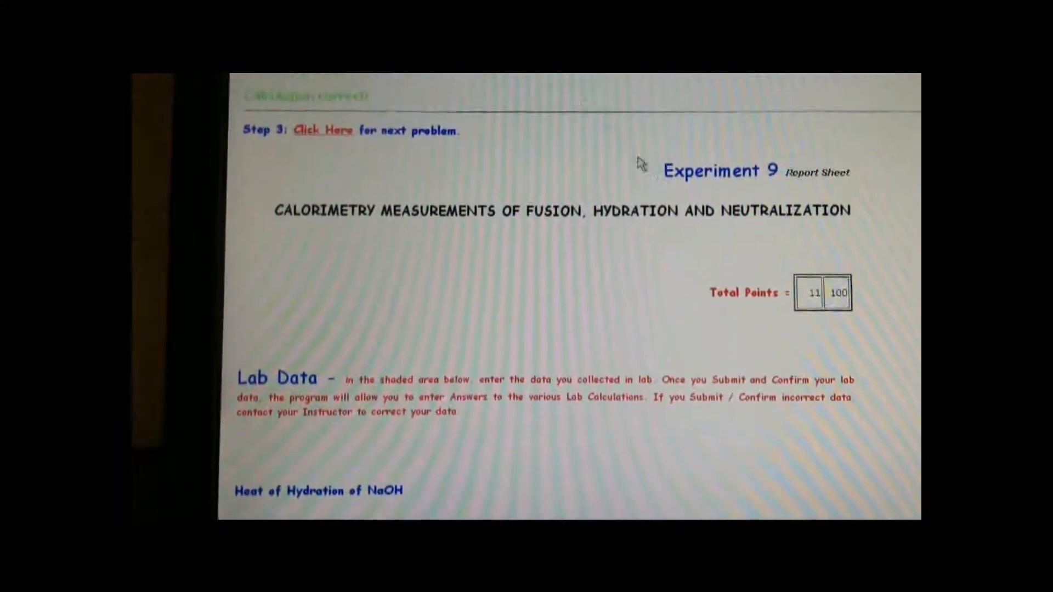
Highlight question 12's 'in J/mole NaOH' wording to confirm the required units
{"action": "scroll", "scroll_direction": "down", "scroll_amount": 3}
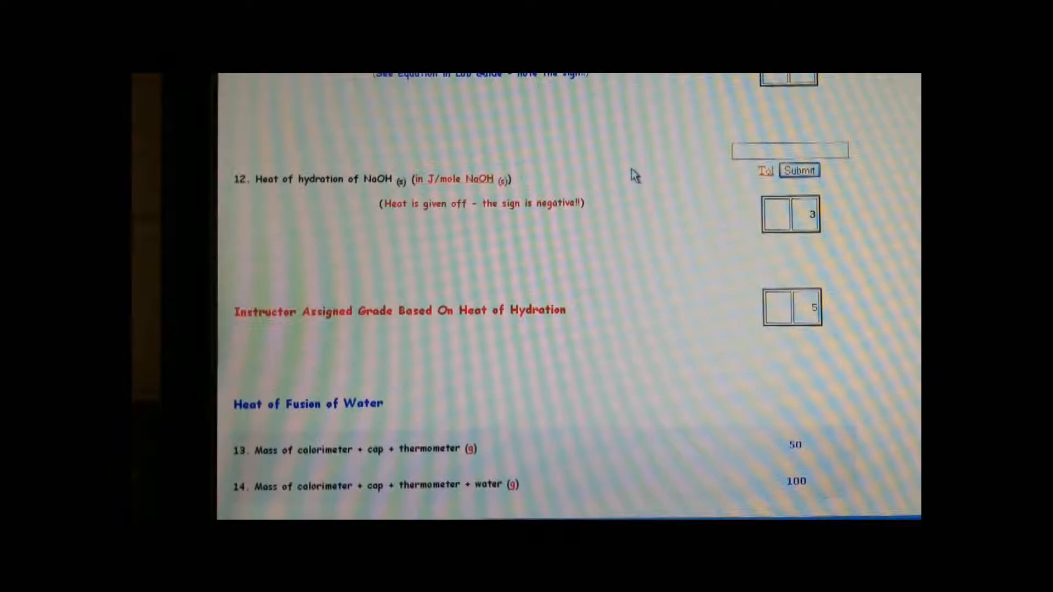
{"action": "double_click", "coordinate": [455, 179]}
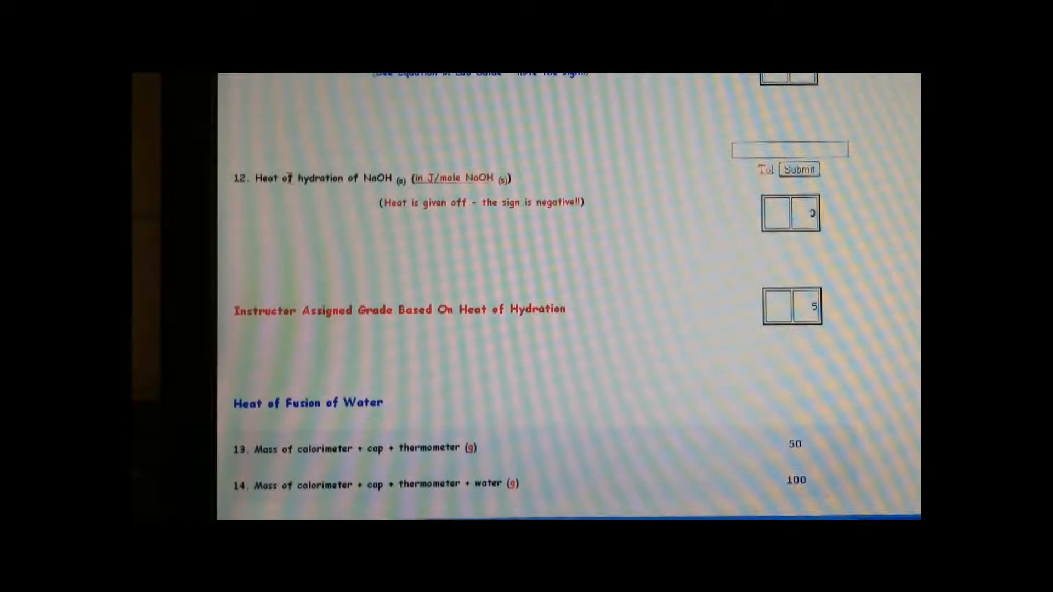
{"action": "double_click", "coordinate": [438, 203]}
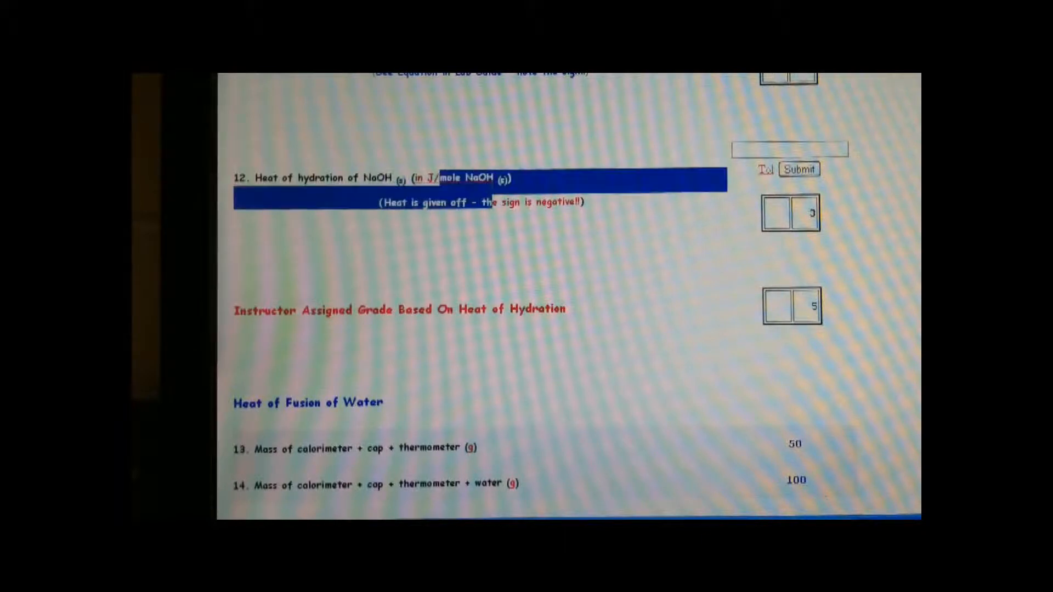
{"action": "left_click", "coordinate": [507, 262]}
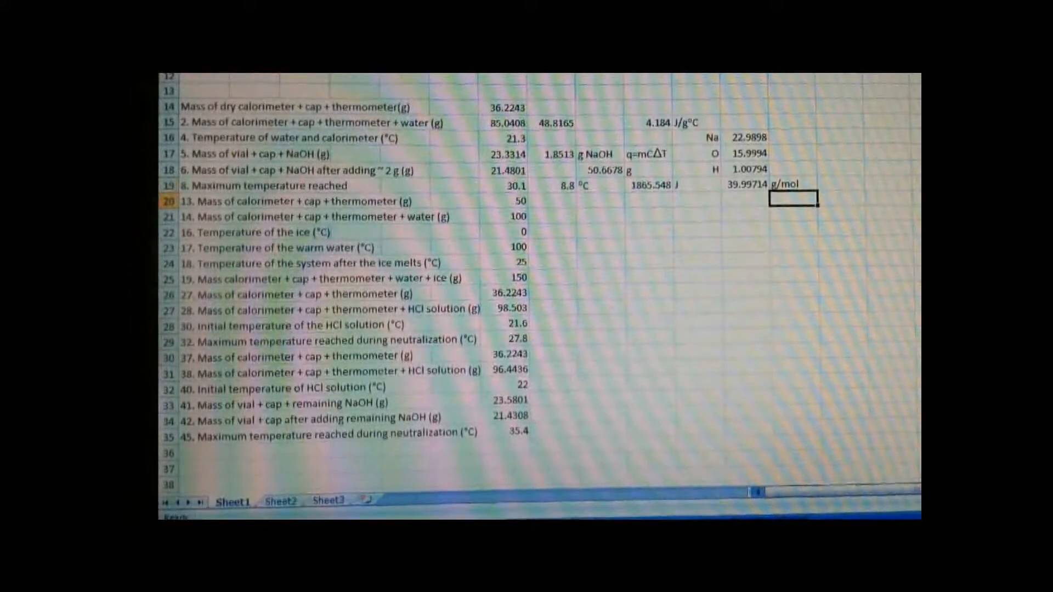
Enter =J19/H17*I19 to get the heat of hydration in J/mol NaOH
{"action": "left_click", "coordinate": [759, 186]}
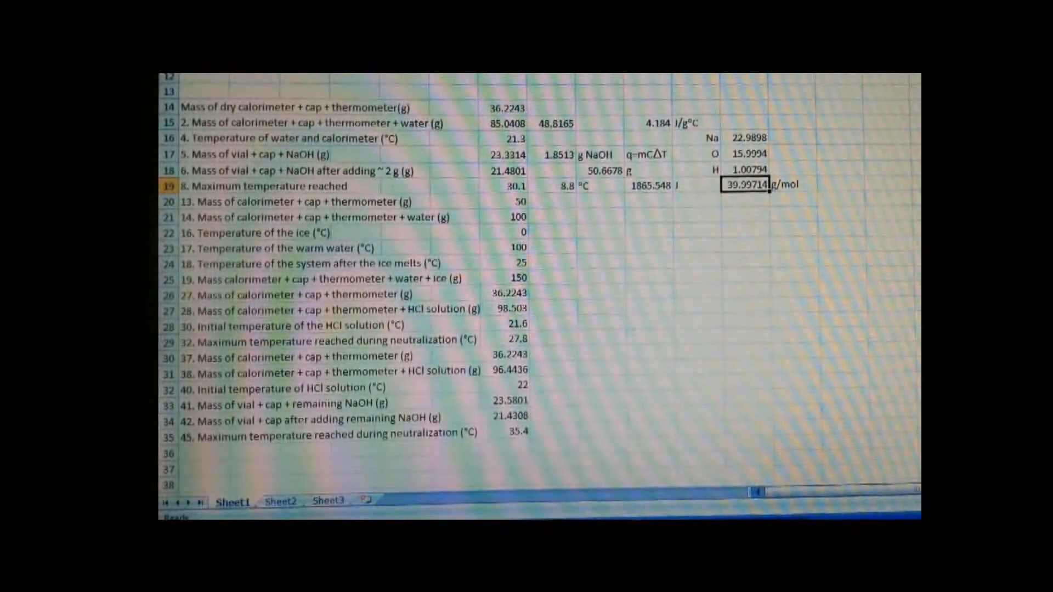
{"action": "left_click", "coordinate": [645, 200]}
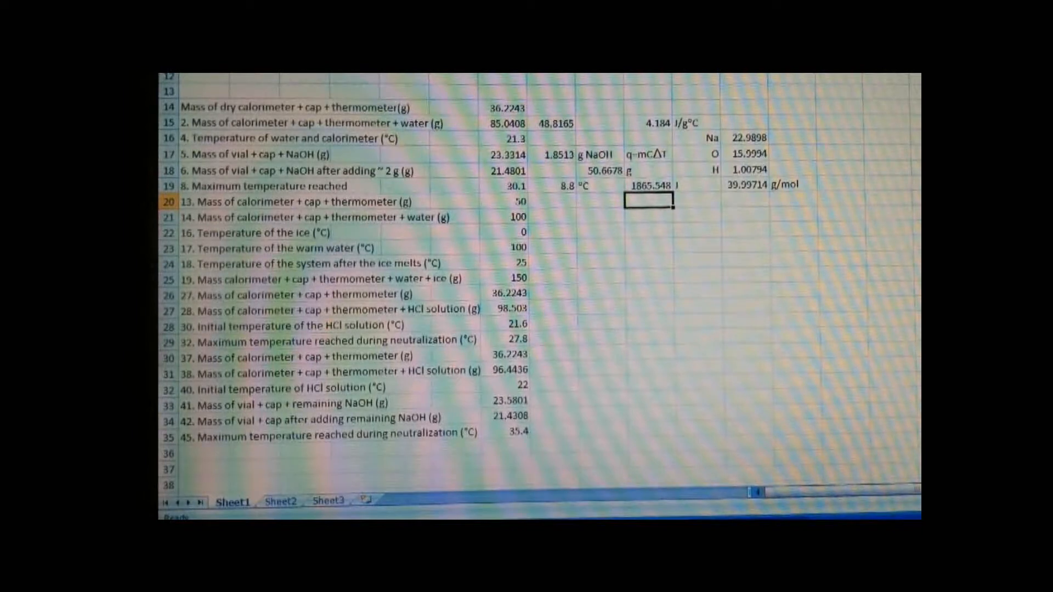
{"action": "type", "text": "=J19"}
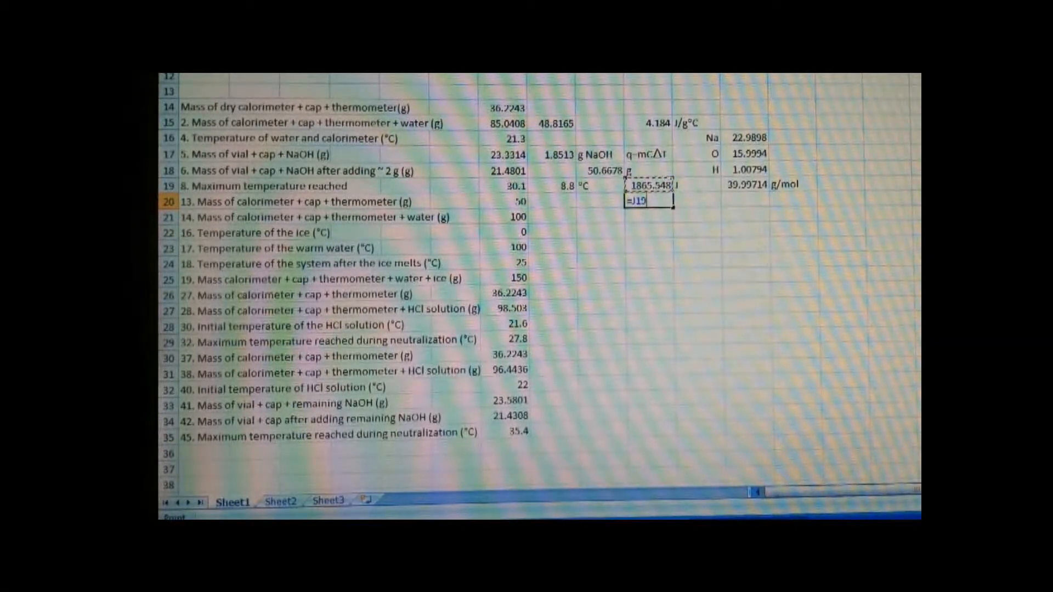
{"action": "type", "text": "/"}
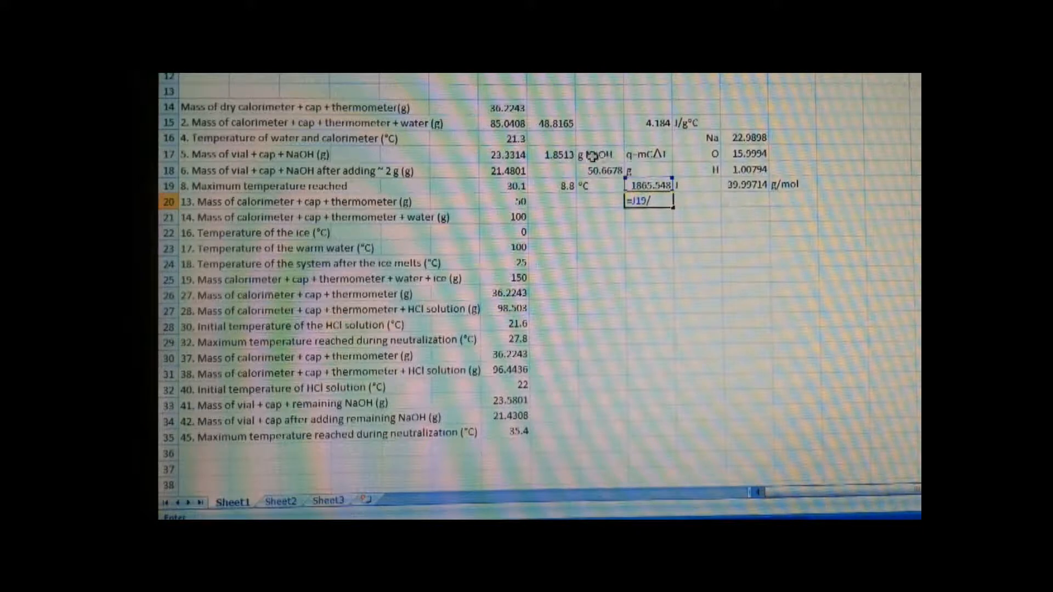
{"action": "left_click", "coordinate": [554, 153]}
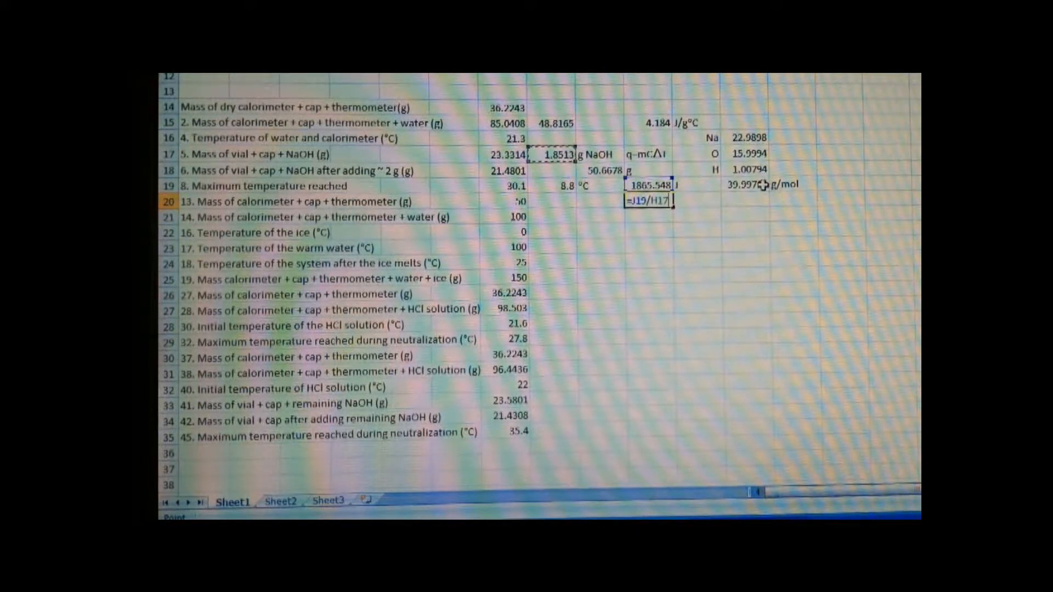
{"action": "type", "text": "*"}
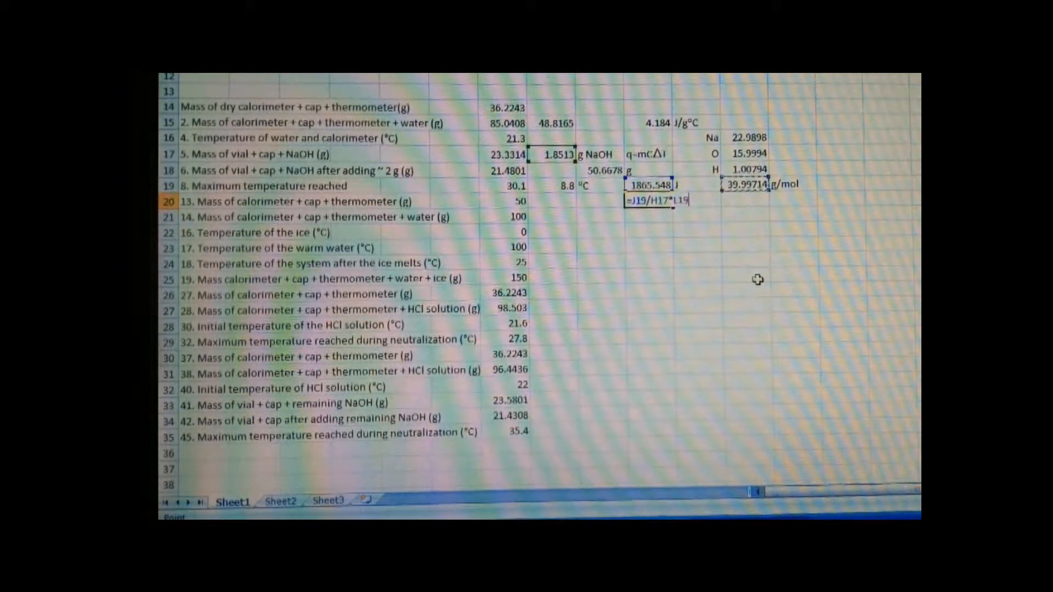
{"action": "key", "text": "Return"}
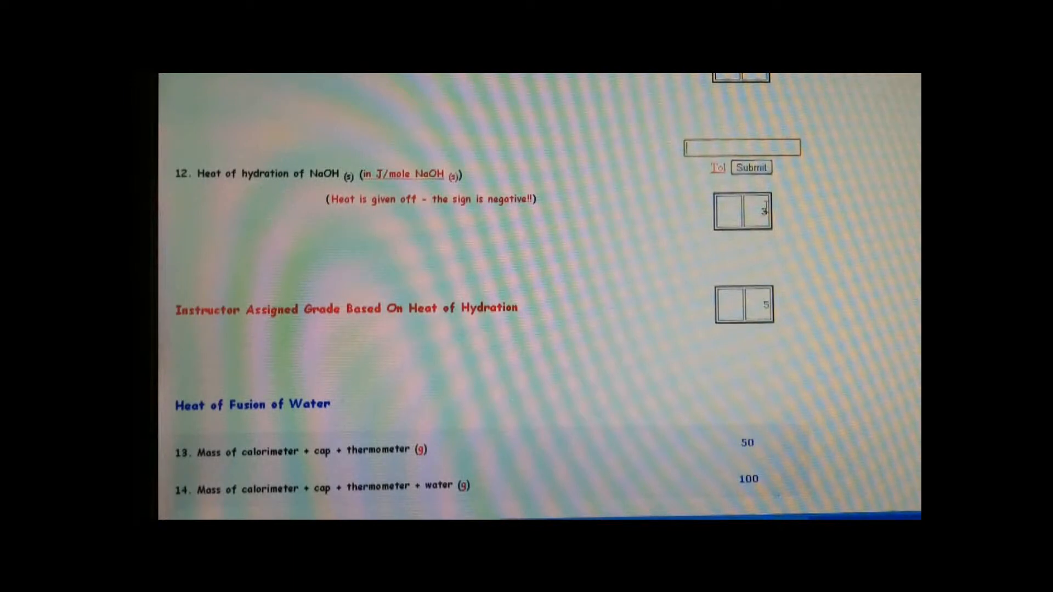
{"action": "mouse_move", "coordinate": [718, 167]}
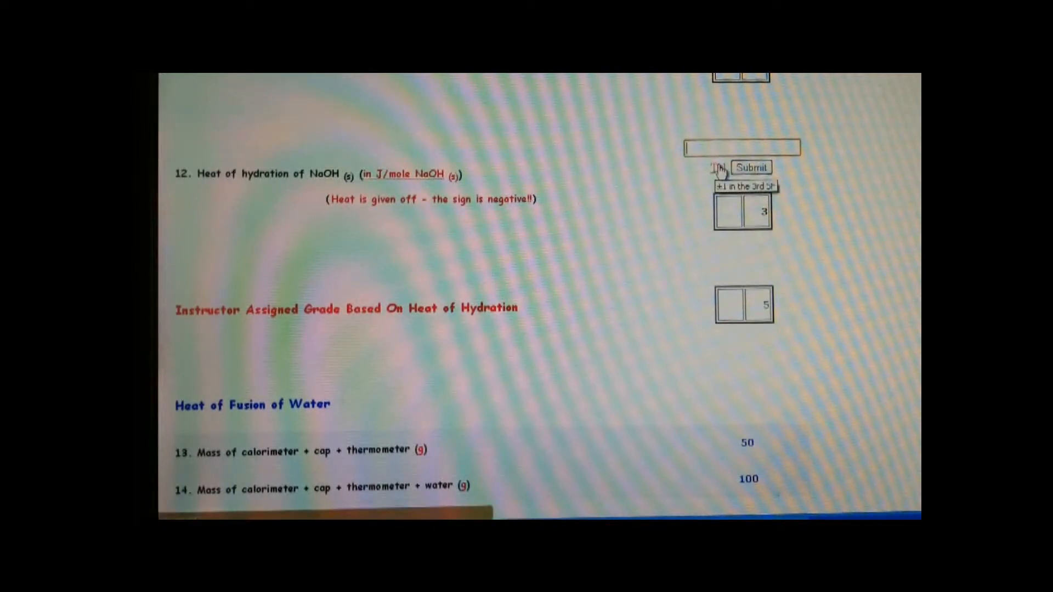
{"action": "mouse_move", "coordinate": [752, 221]}
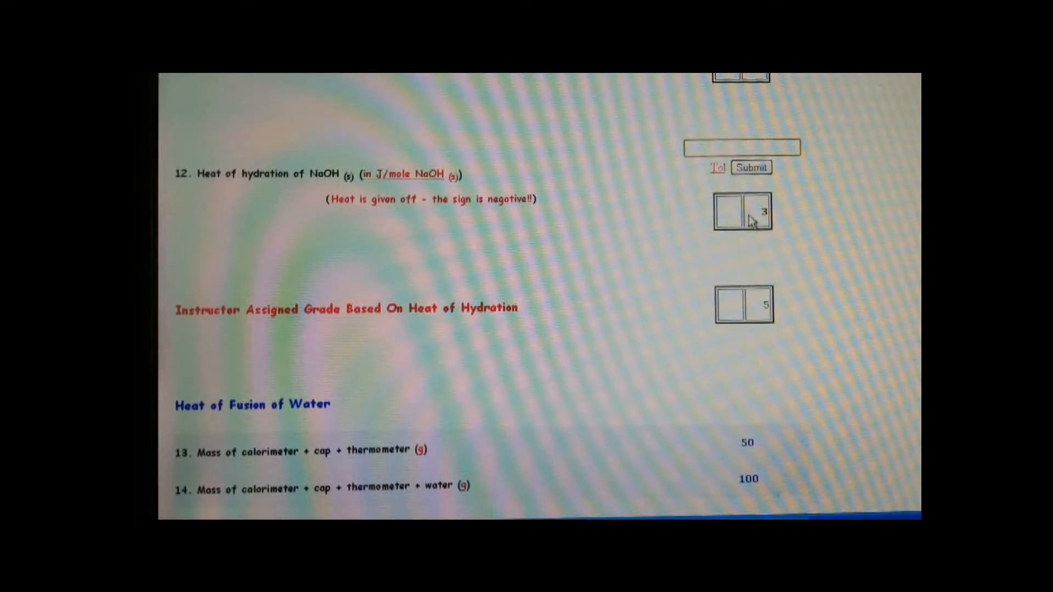
Enter -403 as the heat of hydration of NaOH for question 12
{"action": "type", "text": "-403"}
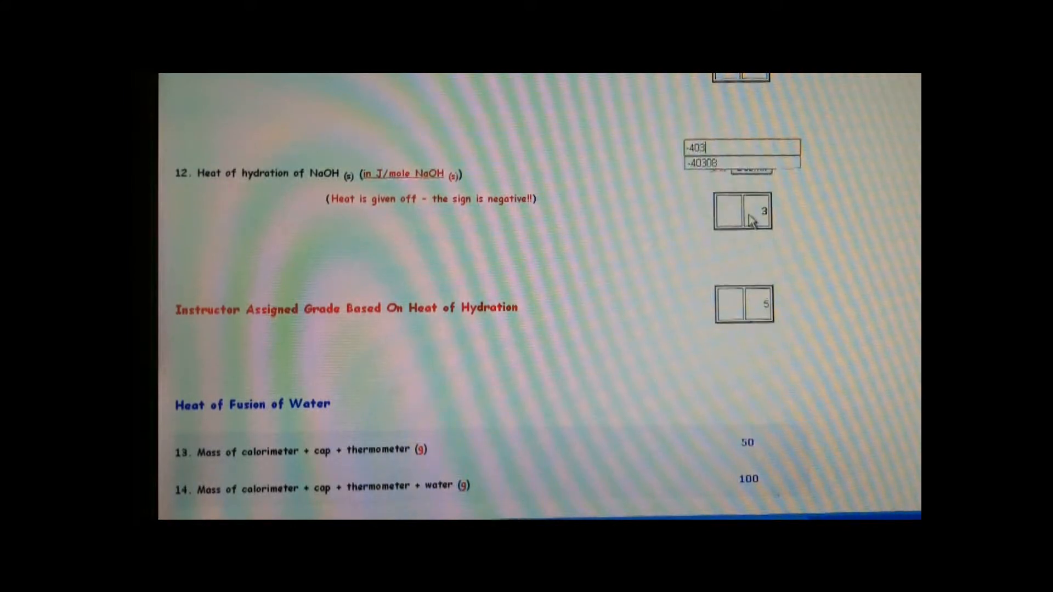